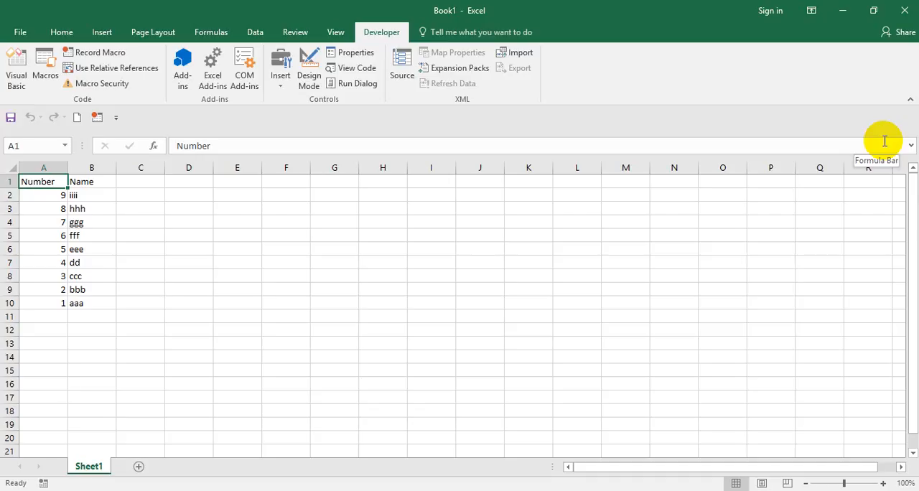
# Open the VBA editor with an empty Module1 beside the unsorted 9–1 number-and-name sheet.
pyautogui.click(43, 196)
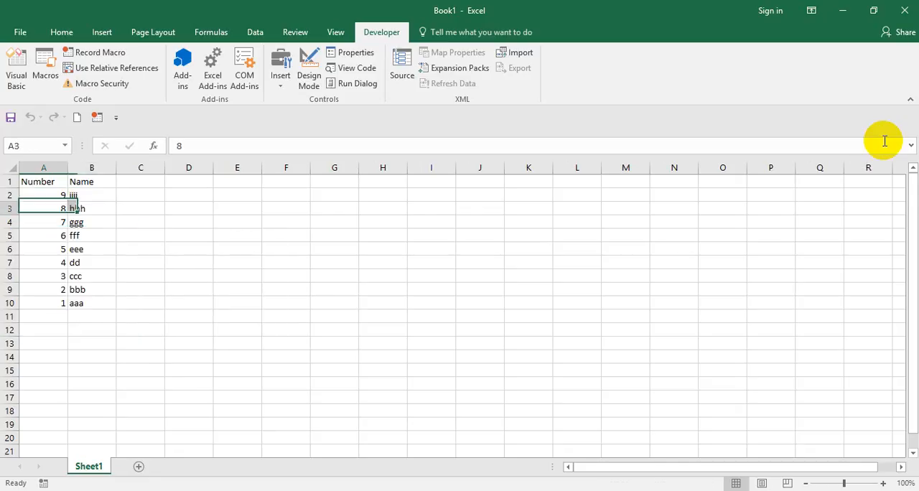
pyautogui.click(43, 194)
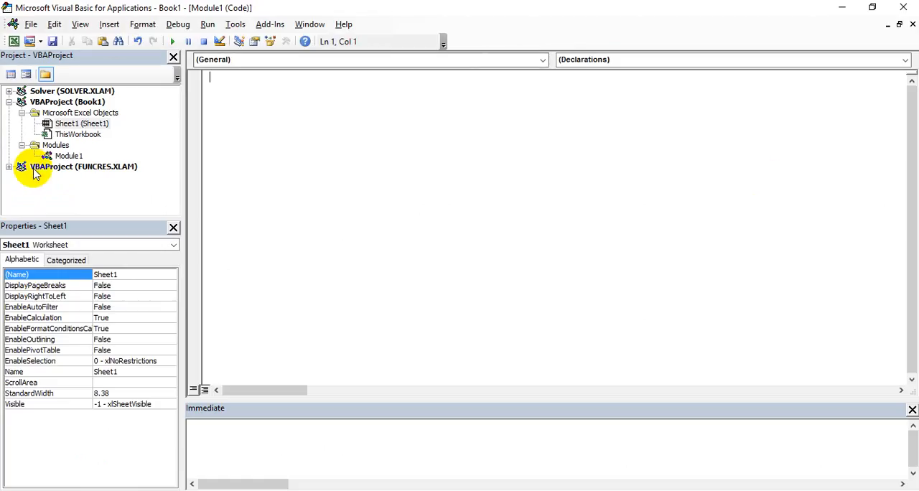
# Create the empty test_low_high Sub procedure in Module1 and start a range line.
pyautogui.click(68, 156)
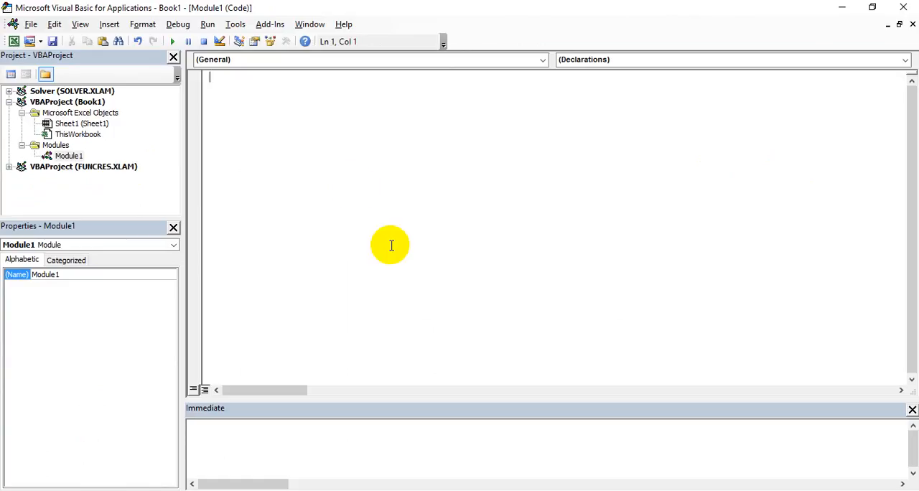
pyautogui.write('sub test')
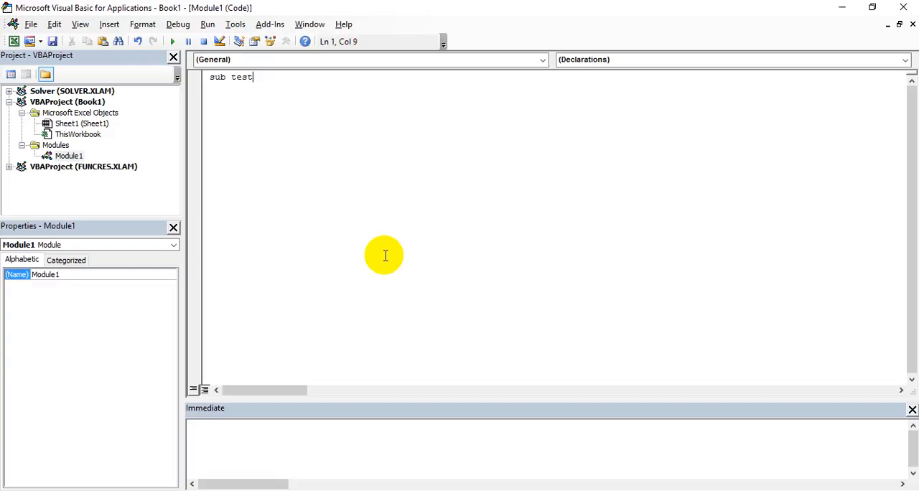
pyautogui.write('_low_t')
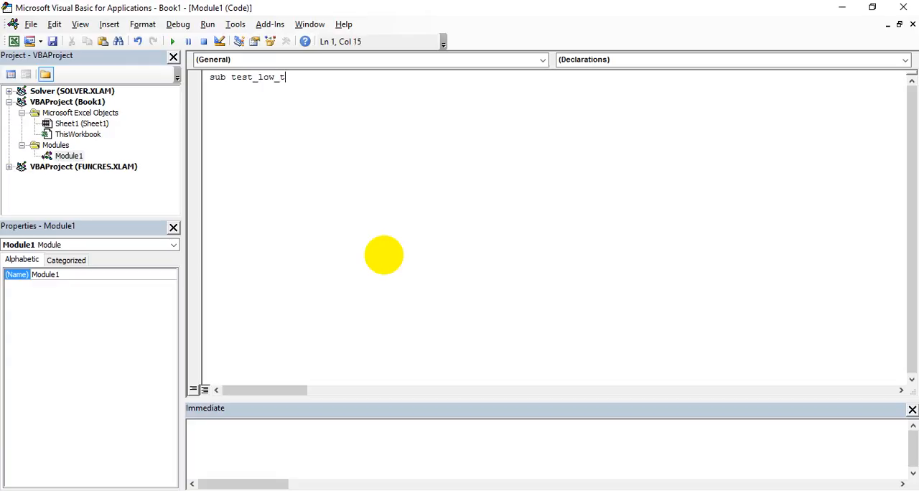
pyautogui.press('backspace')
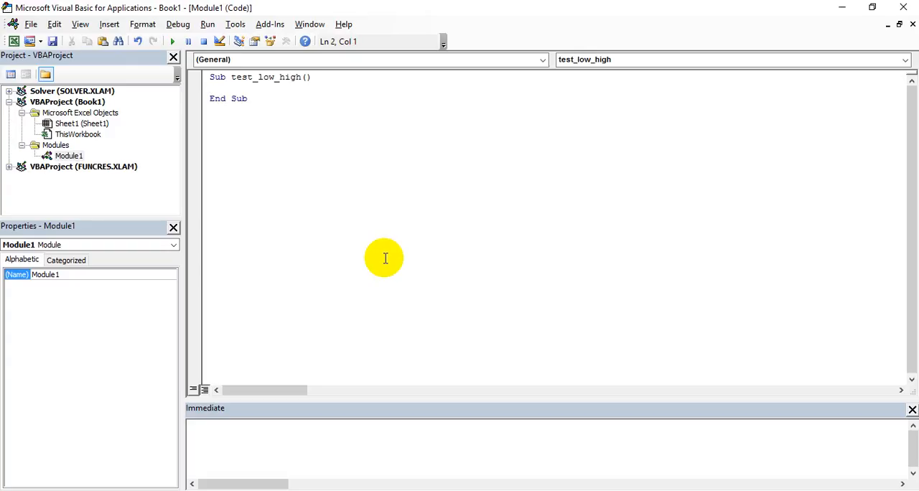
pyautogui.write('range')
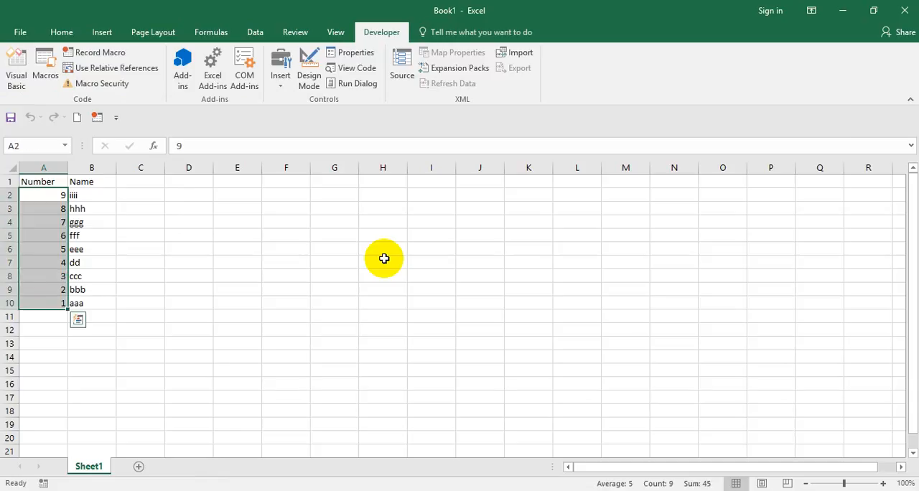
# Write range("a2:a10").Sort as the start of the sort line.
pyautogui.click(16, 68)
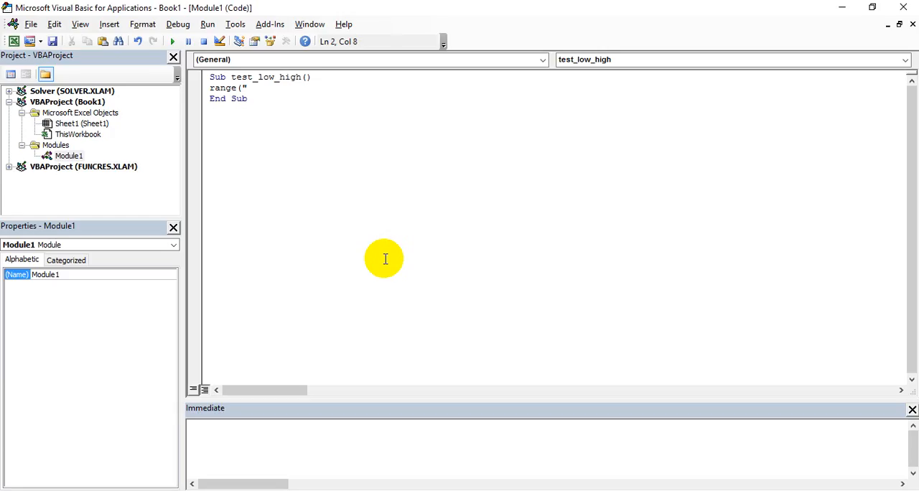
pyautogui.write('a2')
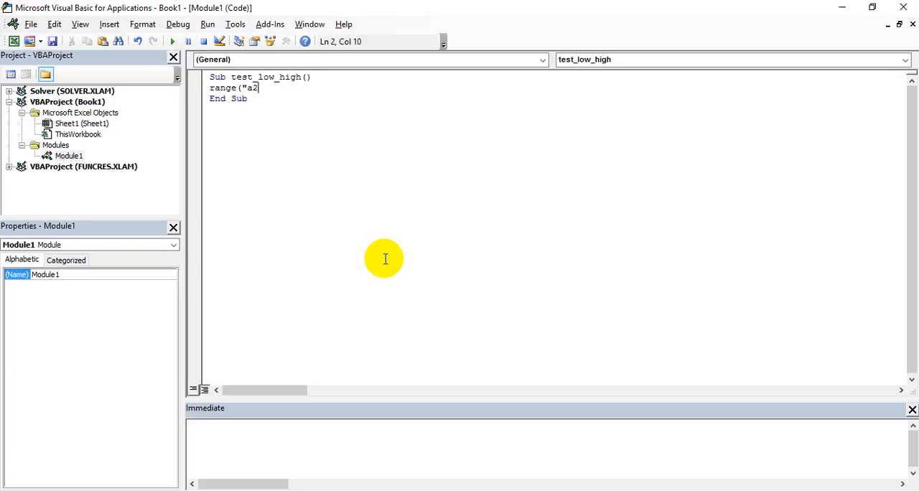
pyautogui.write(':a10')
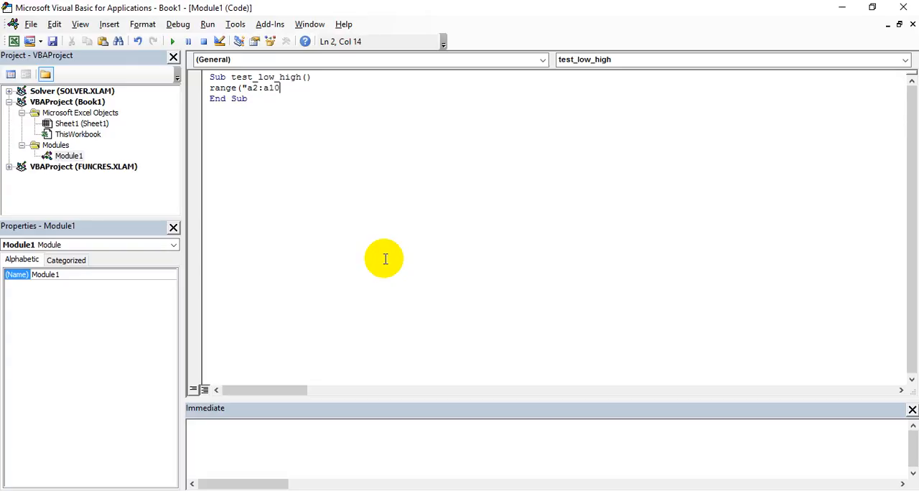
pyautogui.write('.')
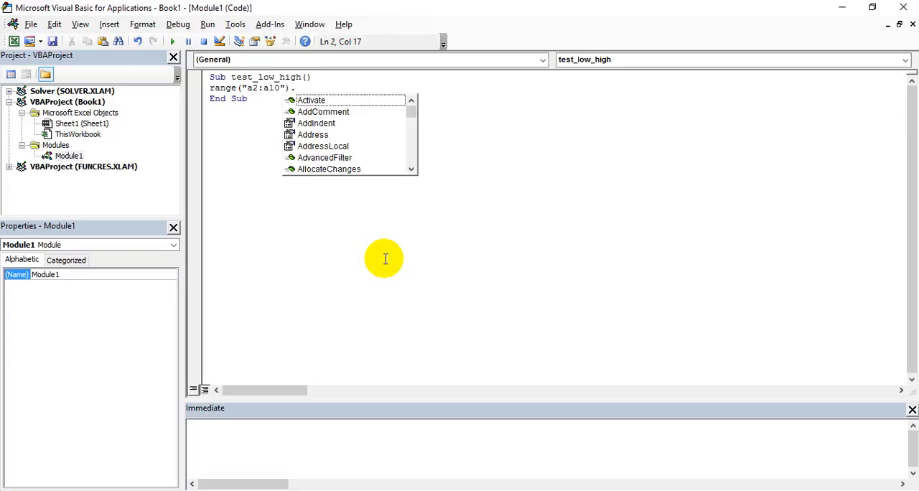
pyautogui.write('Sort')
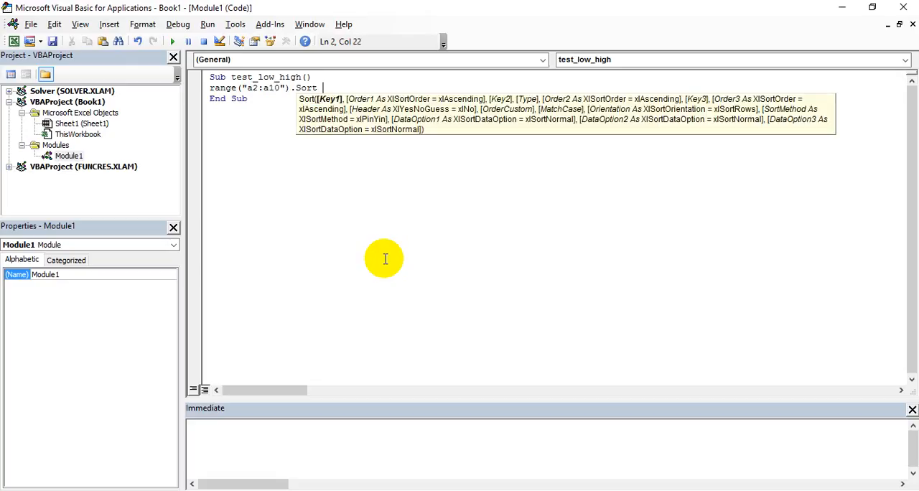
pyautogui.write('key')
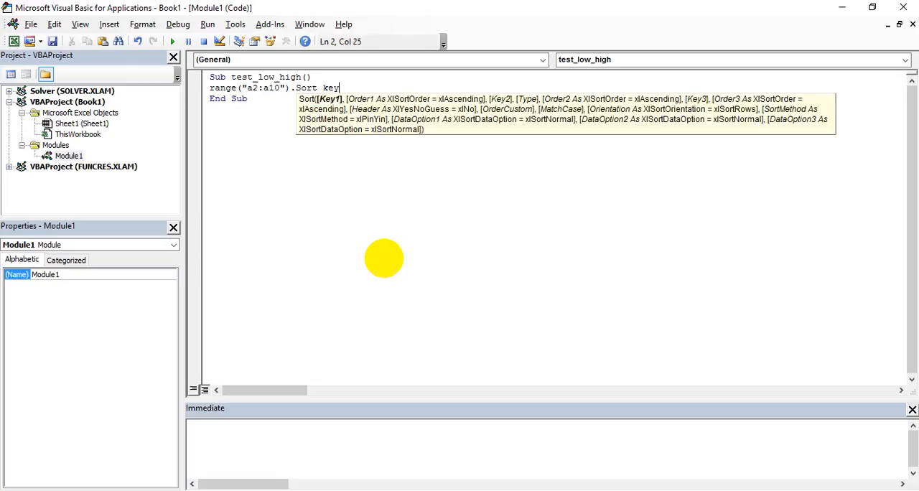
# Add key1:=range("a2") and begin the order1: argument of the sort line.
pyautogui.write('1')
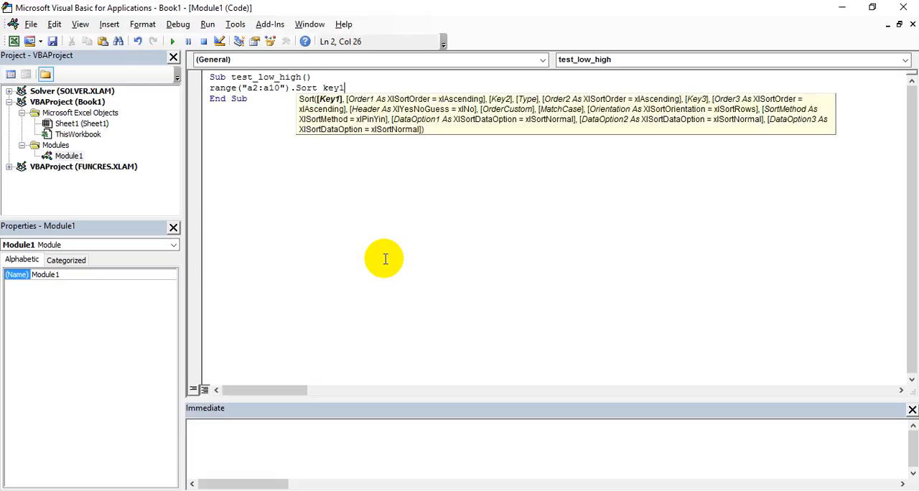
pyautogui.write(':=')
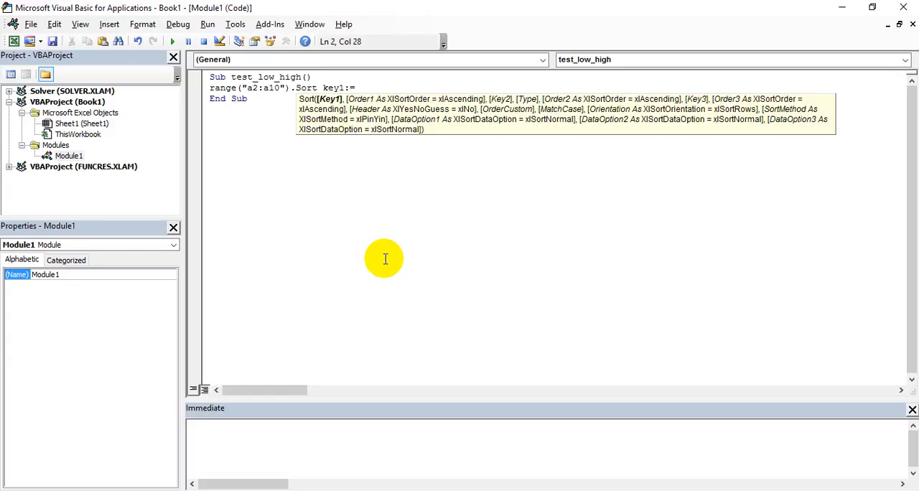
pyautogui.write('range("a2')
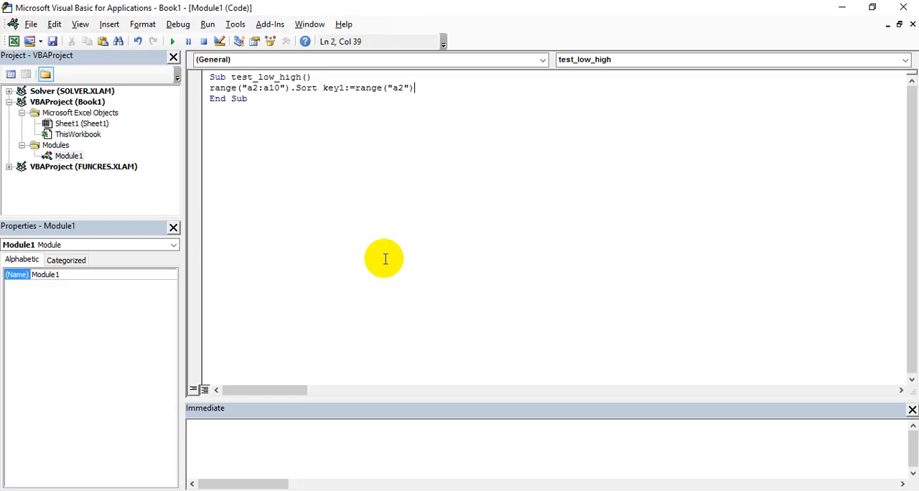
pyautogui.write(',order1:')
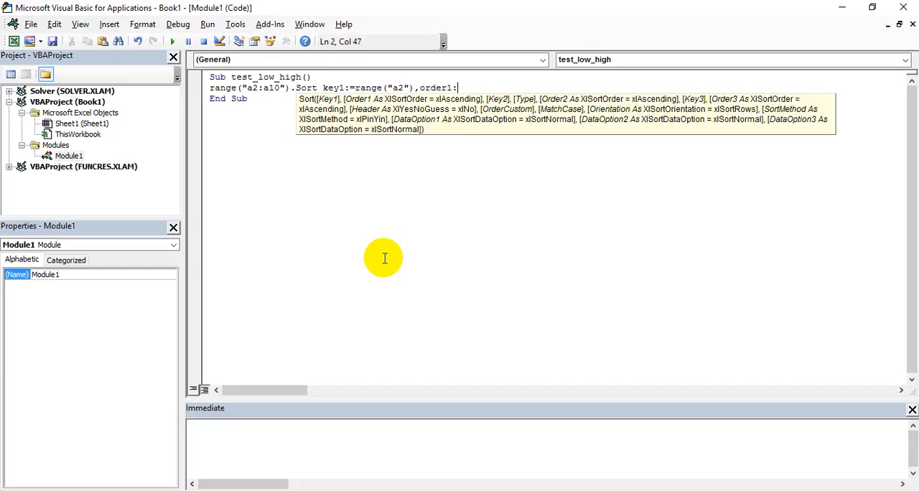
pyautogui.write('x')
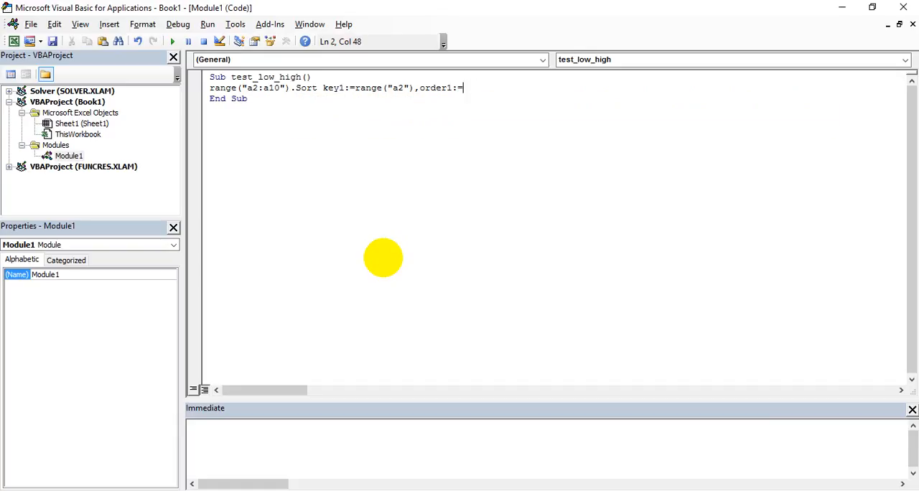
pyautogui.write('xlascedn')
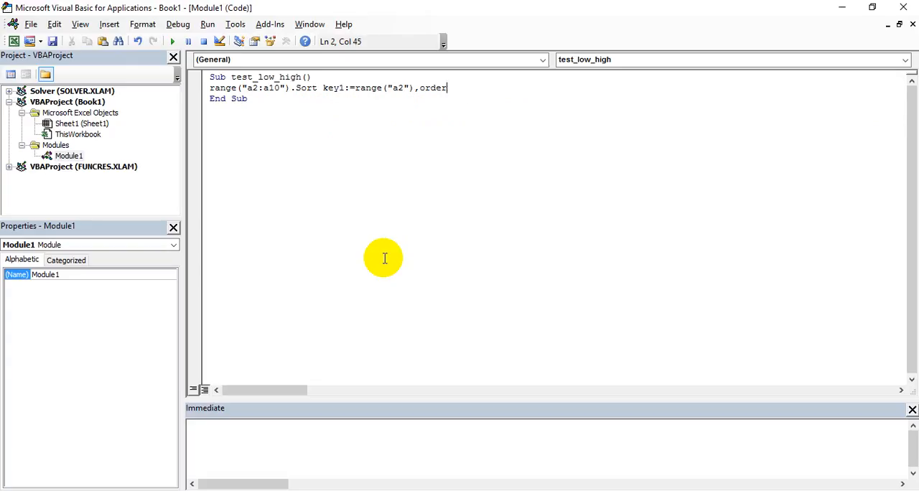
pyautogui.write('1:')
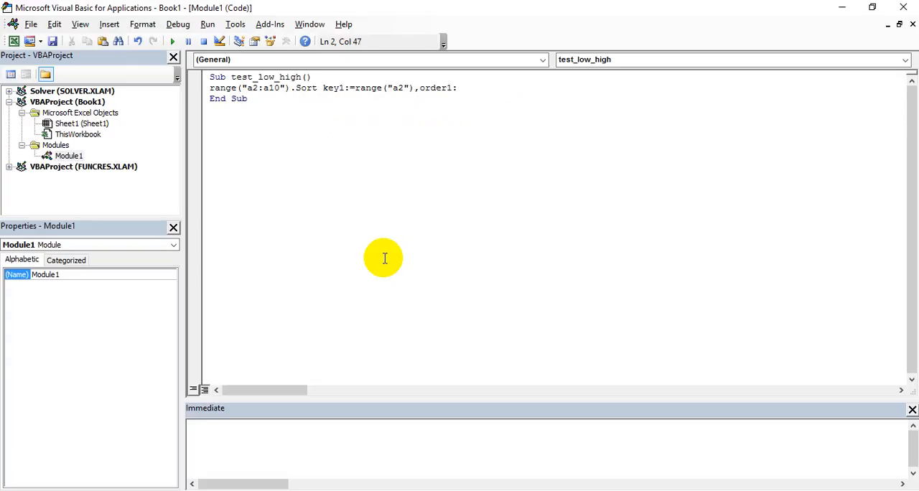
# Set order1:=xlAscending and open the Macros list with test_low_high selected.
pyautogui.write('=')
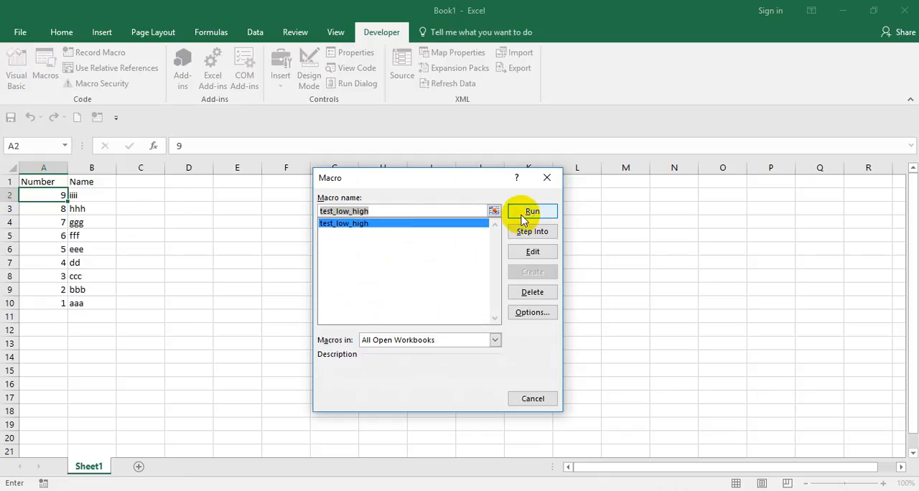
# Run test_low_high to sort column A to 1–9, then retype the numbers descending.
pyautogui.click(531, 210)
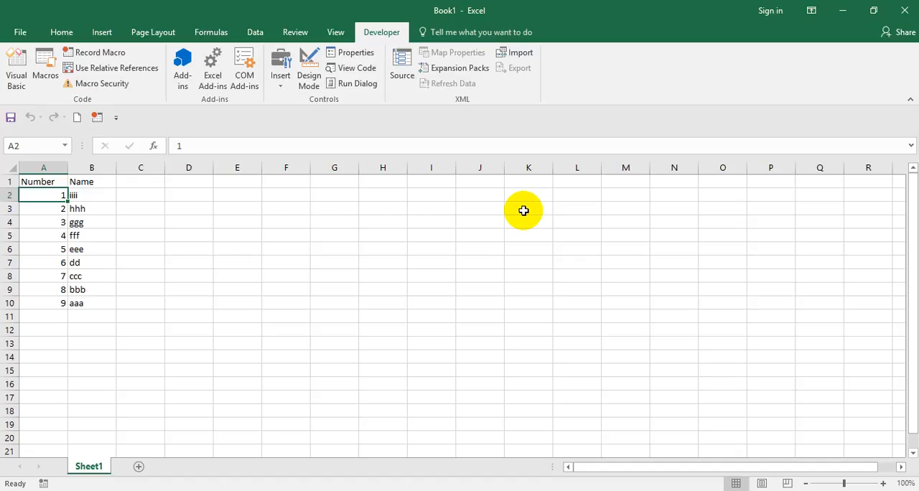
pyautogui.write('9')
pyautogui.click(44, 289)
pyautogui.write('2')
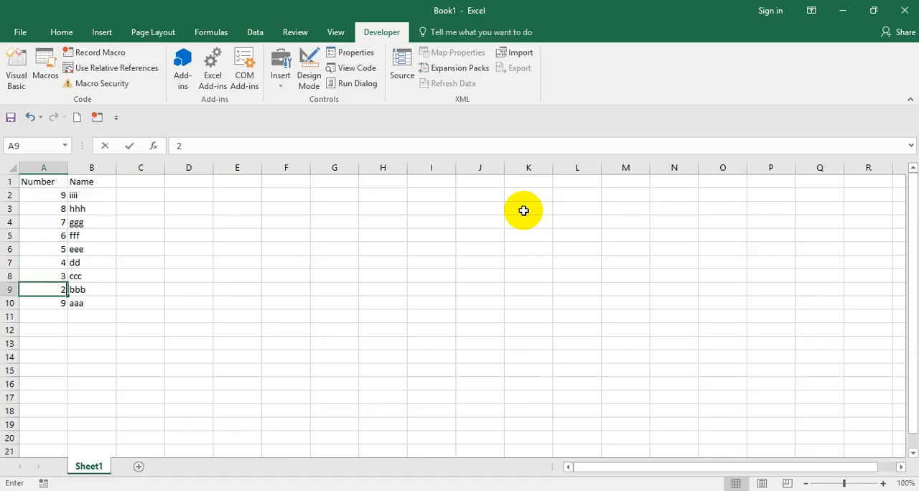
# Change the sort range in the macro from a2:a10 to a2:b10.
pyautogui.click(16, 65)
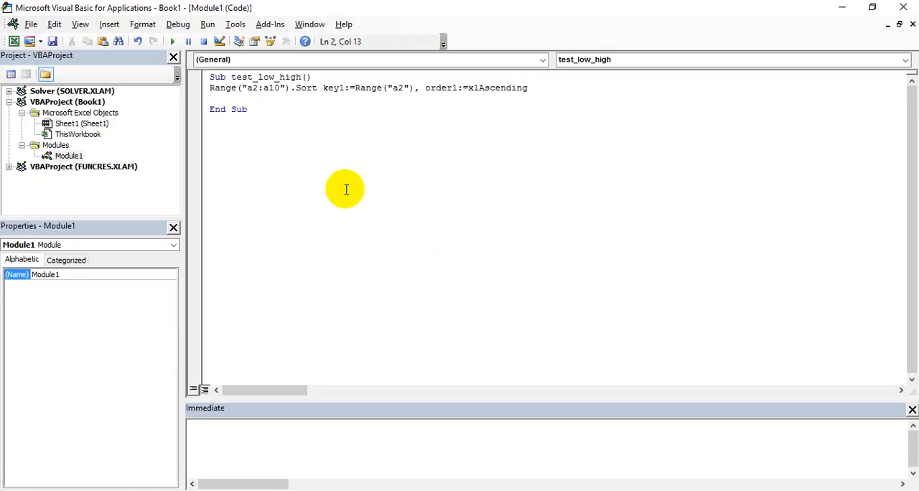
pyautogui.write('b')
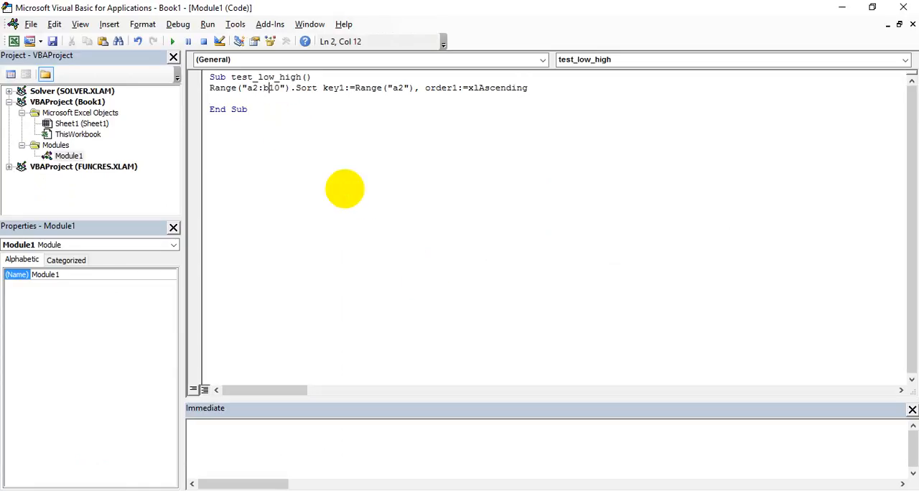
pyautogui.moveTo(345, 189)
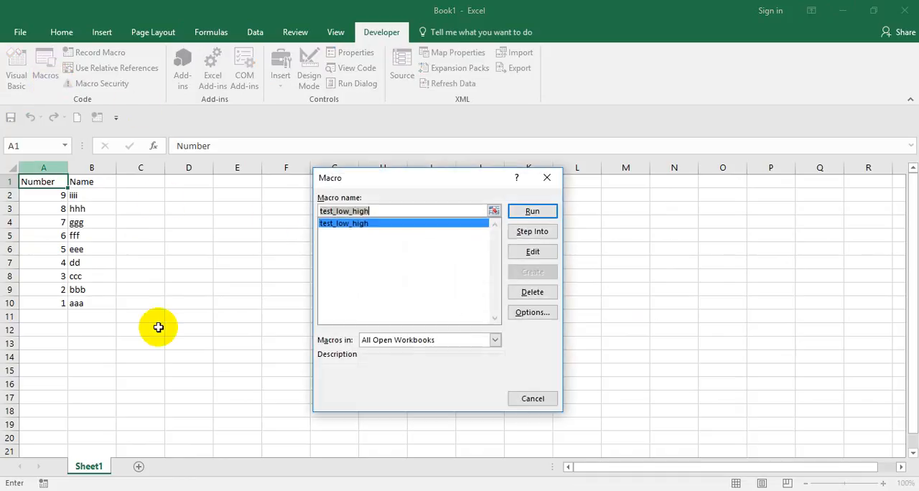
# Run test_low_high again so numbers 1–9 sort together with names aaa to iiii.
pyautogui.click(532, 210)
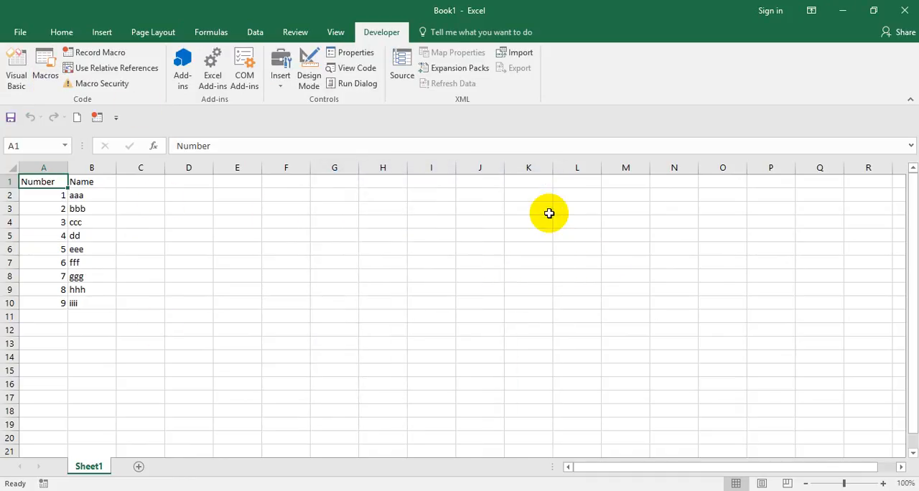
pyautogui.moveTo(667, 122)
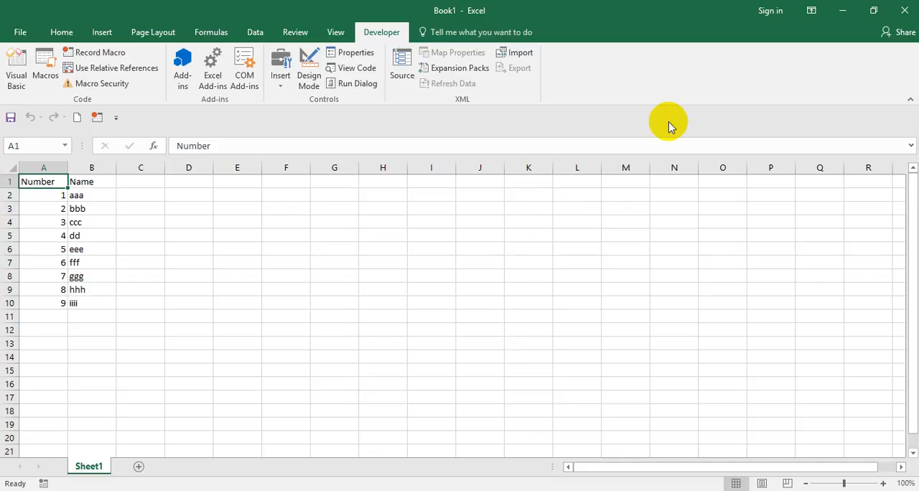
pyautogui.moveTo(722, 126)
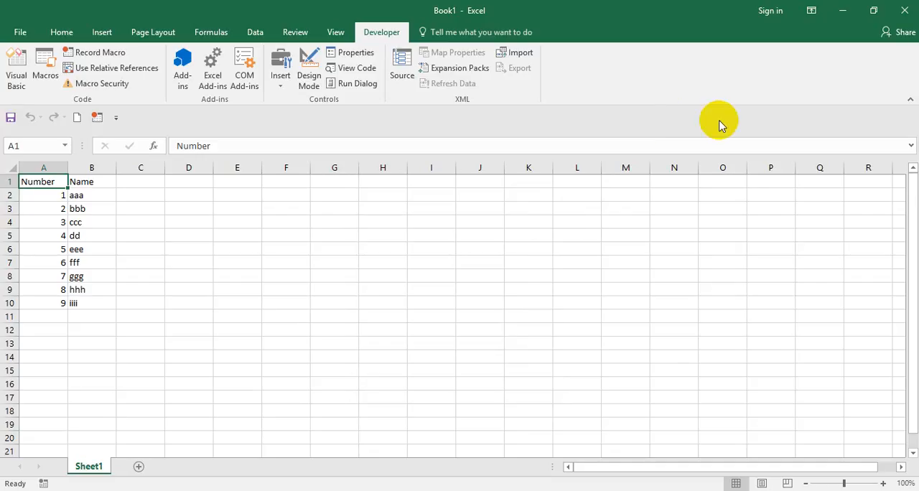